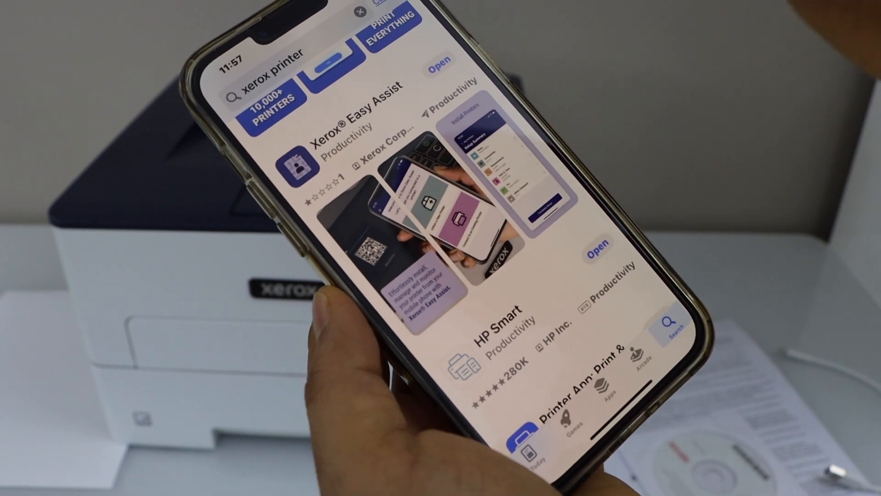
Launch Xerox Easy Assist, allow local network access, and continue past Printer Ready to computer setup
{"action": "left_click", "coordinate": [440, 66]}
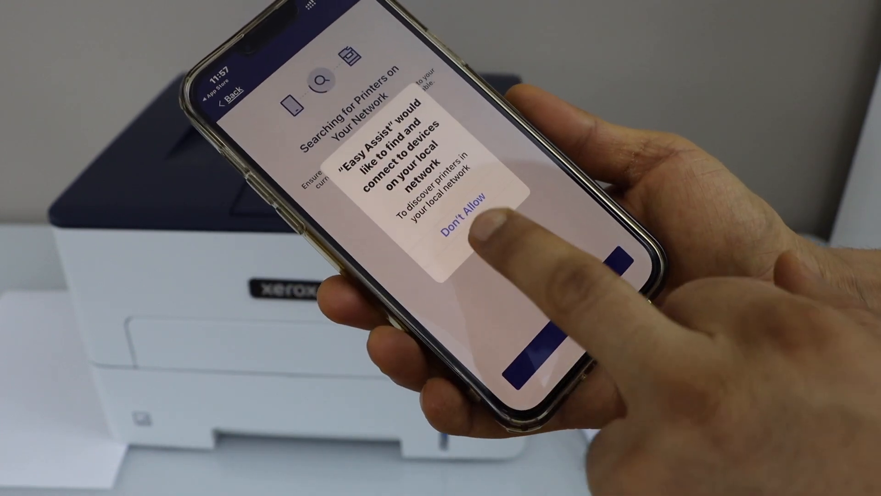
{"action": "left_click", "coordinate": [461, 220]}
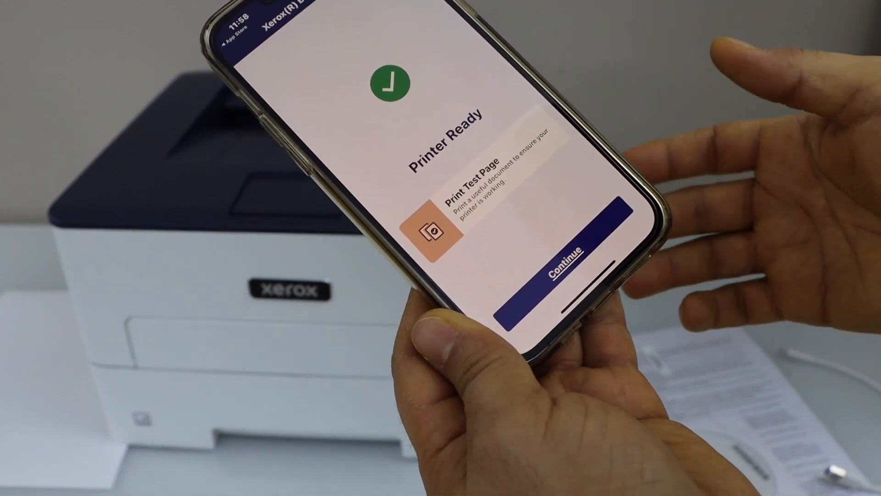
{"action": "left_click", "coordinate": [565, 262]}
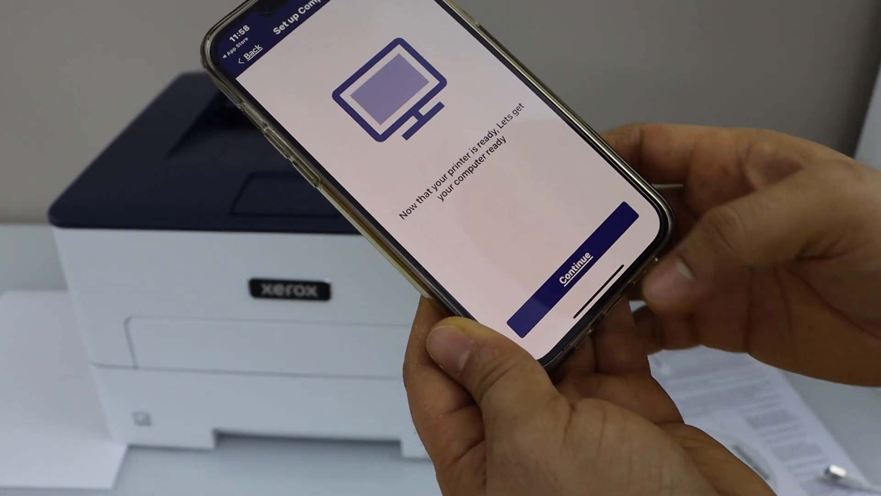
{"action": "left_click", "coordinate": [567, 270]}
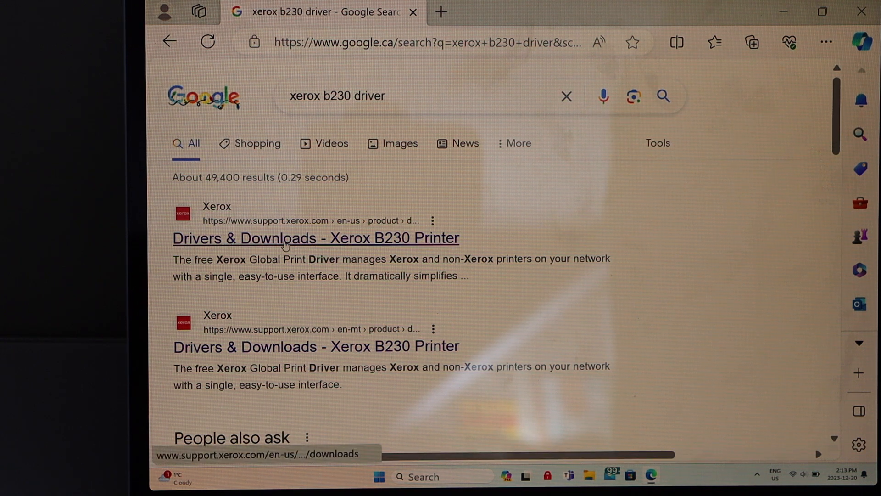
Download XeroxSmartStart_1.9.12.0.exe from the B230 Drivers & Downloads page after accepting the terms
{"action": "left_click", "coordinate": [315, 237]}
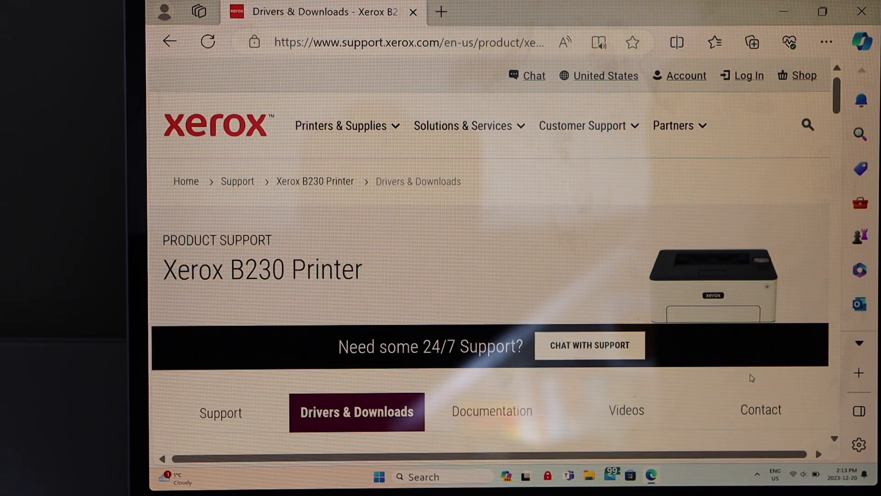
{"action": "scroll", "scroll_direction": "down", "scroll_amount": 3}
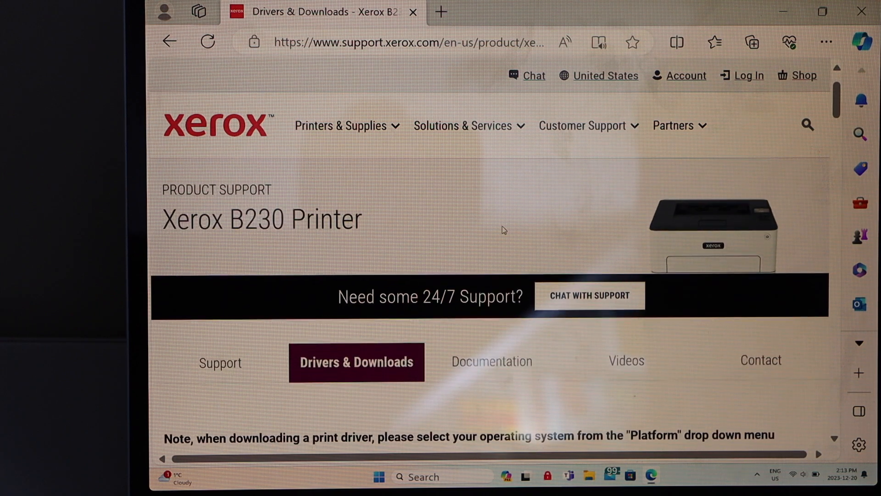
{"action": "scroll", "scroll_direction": "down", "scroll_amount": 3}
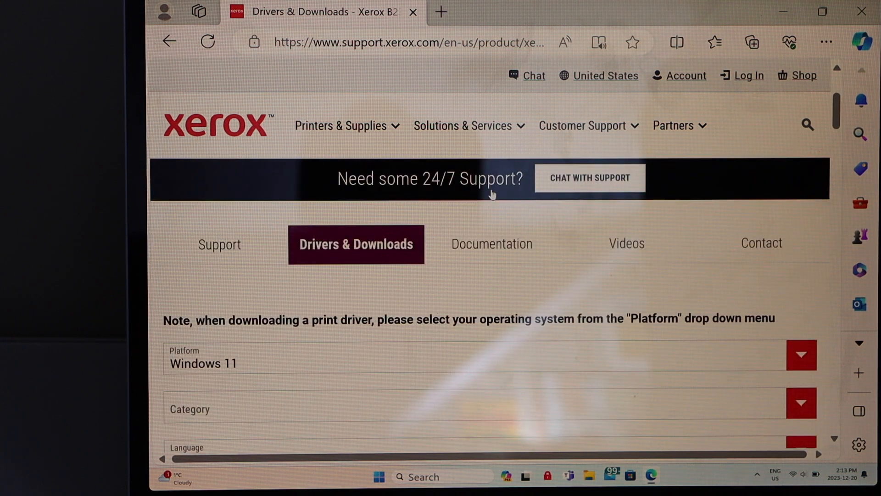
{"action": "scroll", "scroll_direction": "down", "scroll_amount": 3}
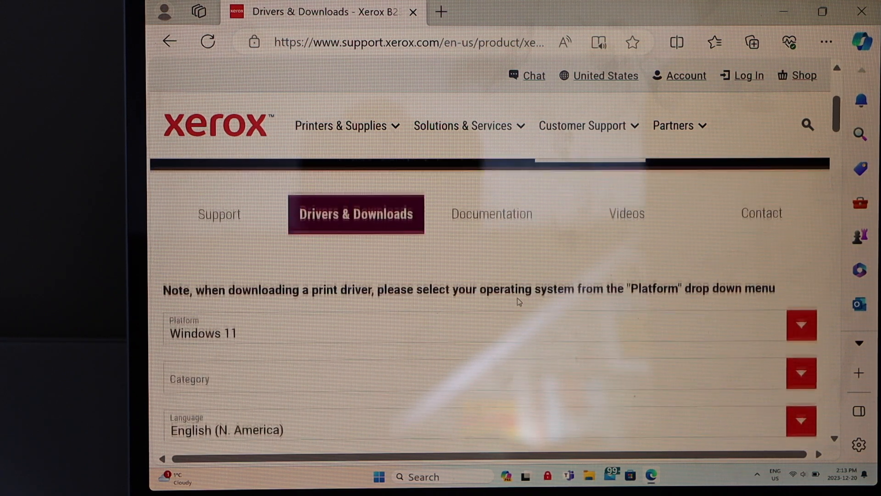
{"action": "scroll", "scroll_direction": "down", "scroll_amount": 3}
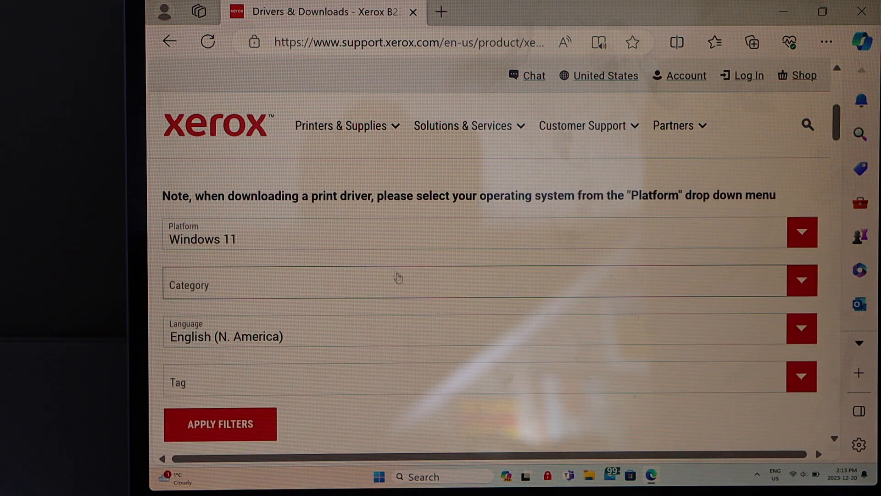
{"action": "scroll", "scroll_direction": "down", "scroll_amount": 3}
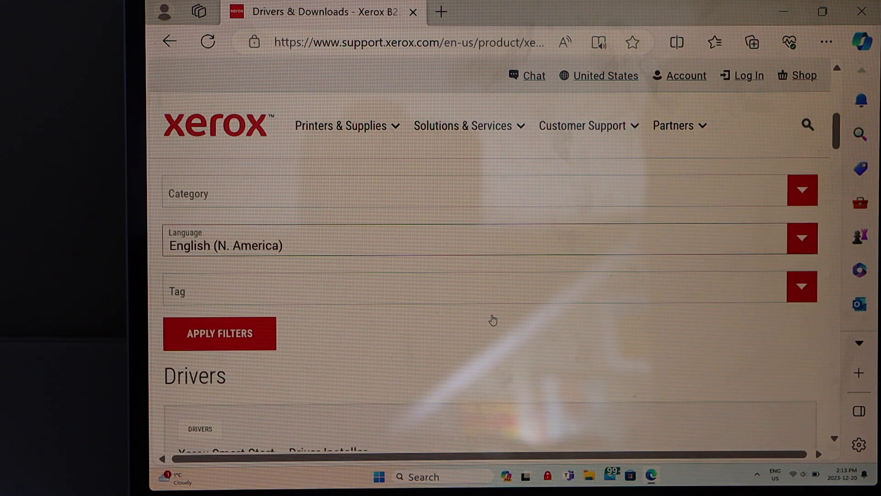
{"action": "scroll", "scroll_direction": "down", "scroll_amount": 3}
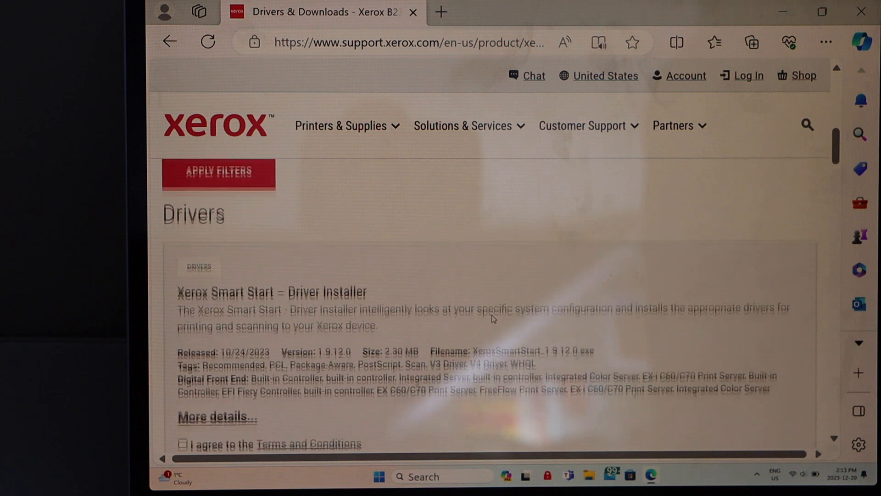
{"action": "scroll", "scroll_direction": "down", "scroll_amount": 3}
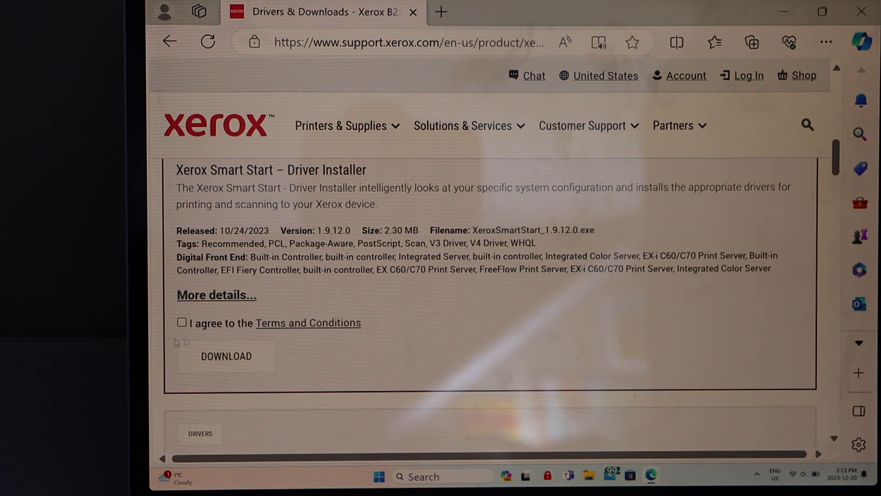
{"action": "left_click", "coordinate": [180, 322]}
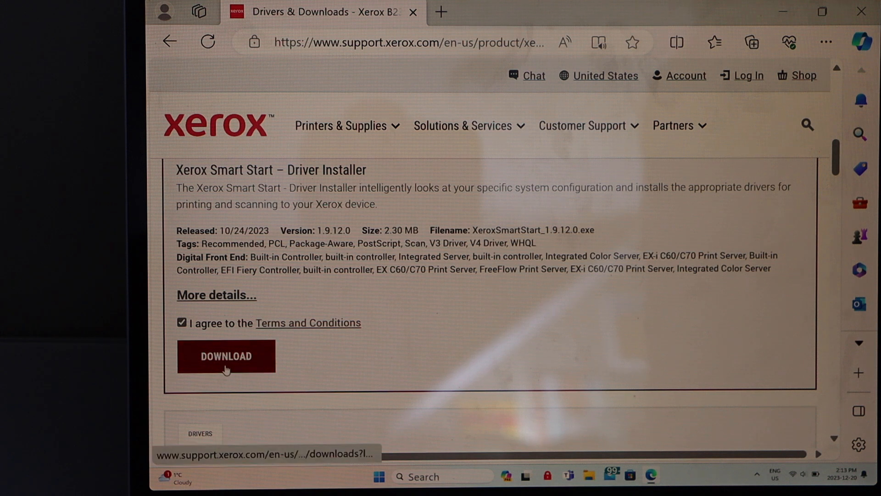
{"action": "left_click", "coordinate": [226, 355]}
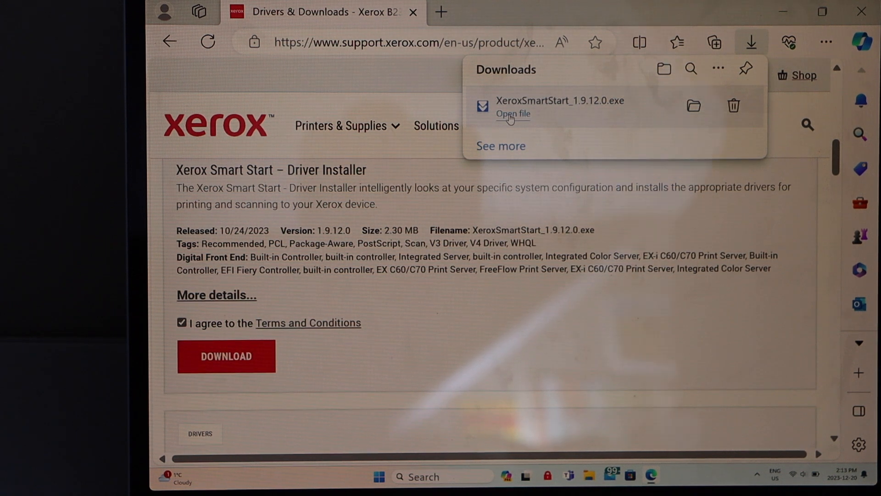
Run the Smart Start installer, approve User Account Control, and agree to the licence
{"action": "left_click", "coordinate": [512, 113]}
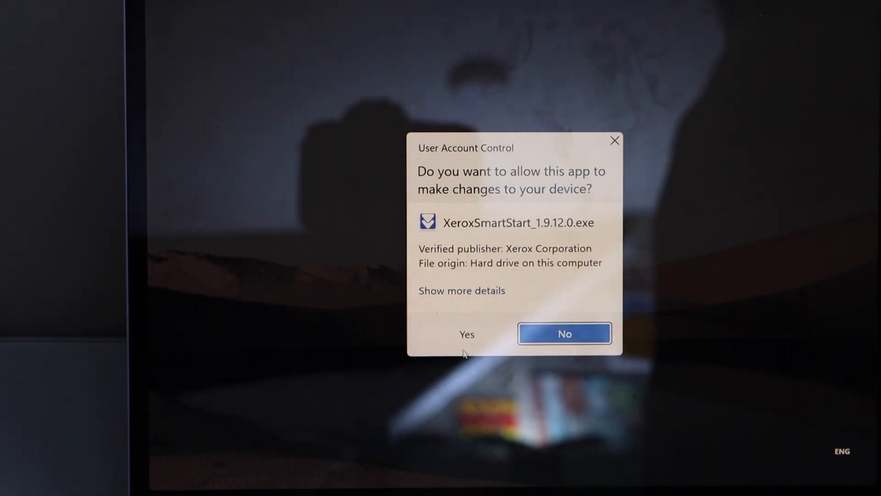
{"action": "left_click", "coordinate": [564, 333]}
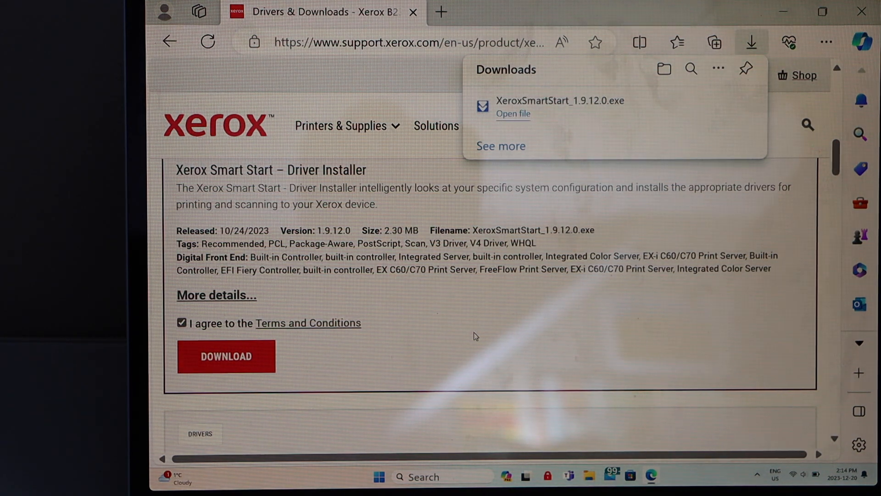
{"action": "left_click", "coordinate": [512, 114]}
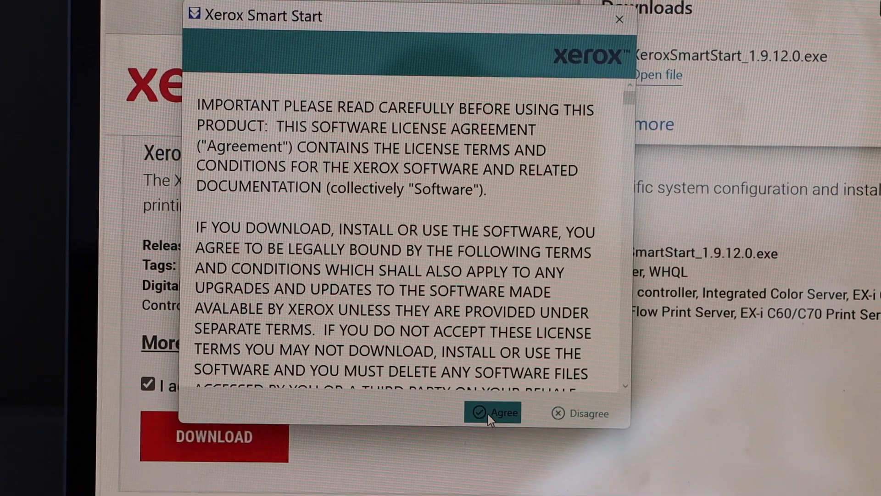
{"action": "left_click", "coordinate": [494, 412]}
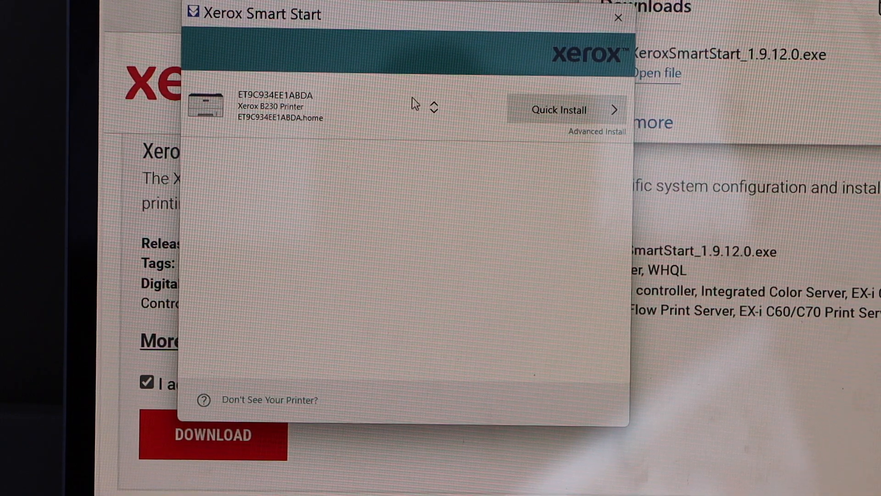
{"action": "mouse_move", "coordinate": [456, 122]}
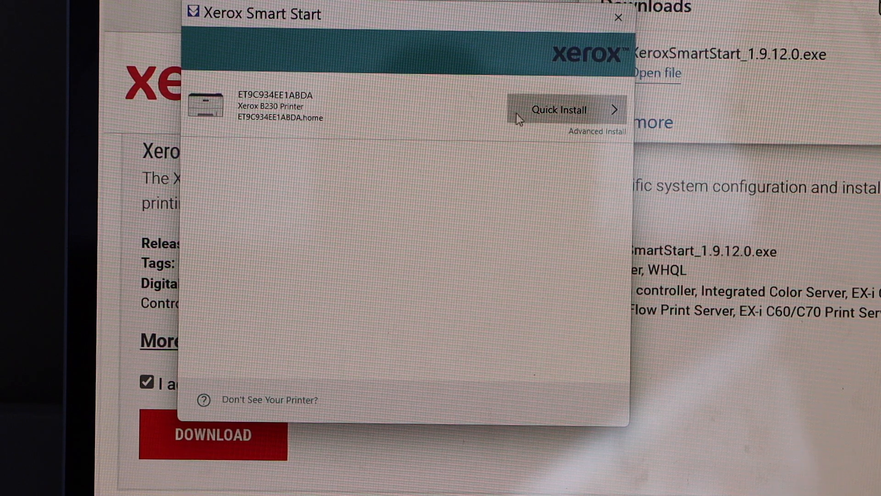
{"action": "mouse_move", "coordinate": [557, 109]}
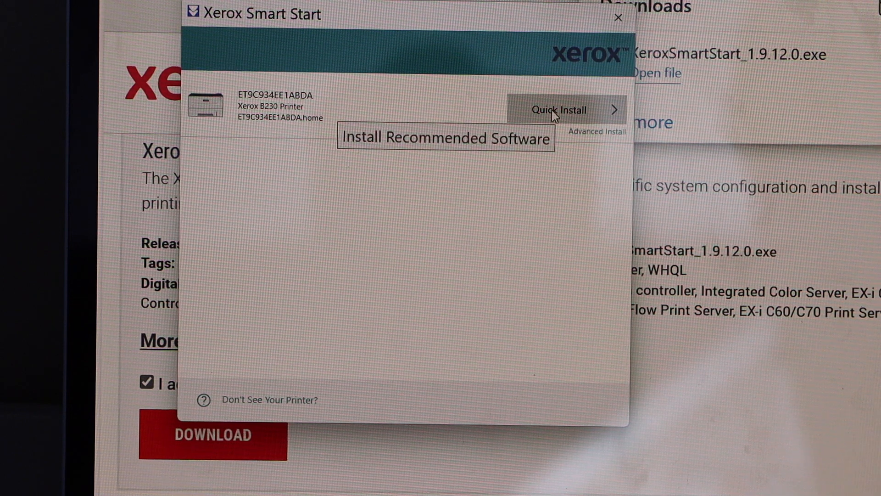
Quick Install the B230 print driver and queue, then finish once installation completes
{"action": "left_click", "coordinate": [558, 110]}
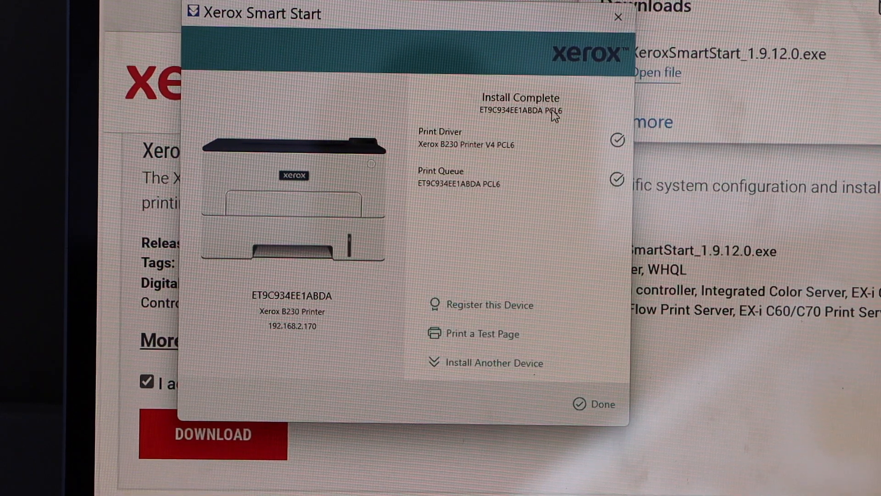
{"action": "mouse_move", "coordinate": [561, 262]}
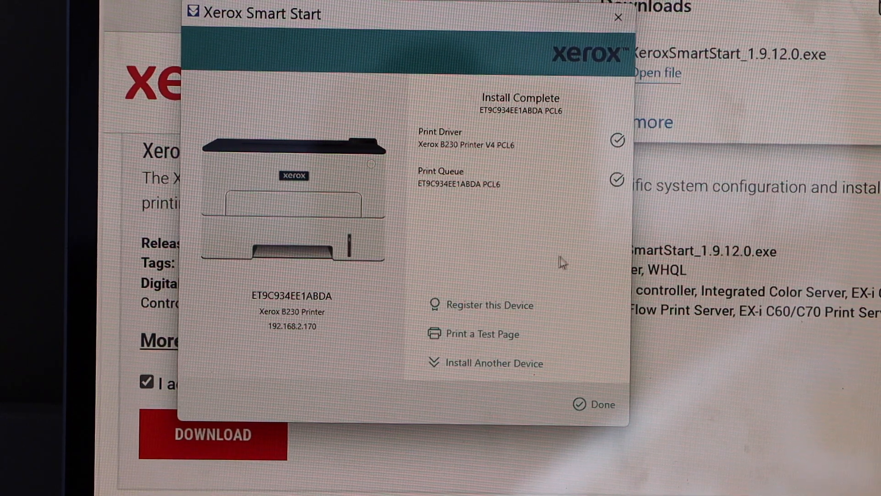
{"action": "mouse_move", "coordinate": [565, 306]}
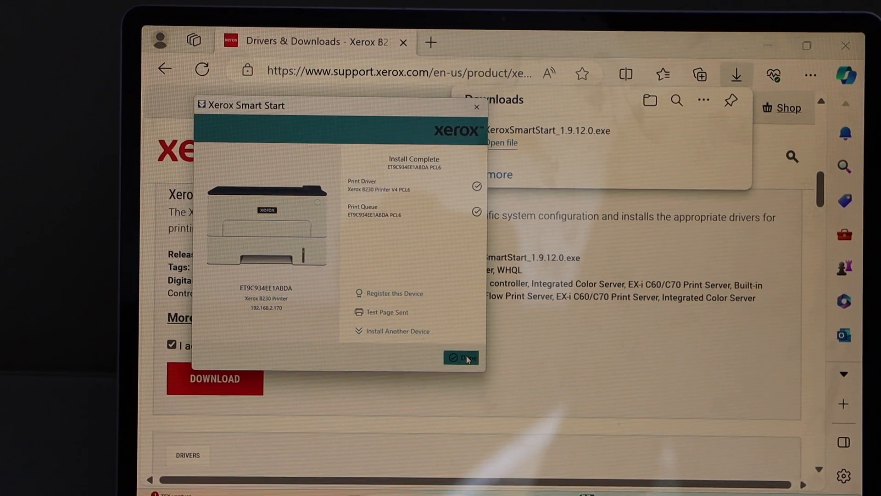
{"action": "left_click", "coordinate": [460, 357]}
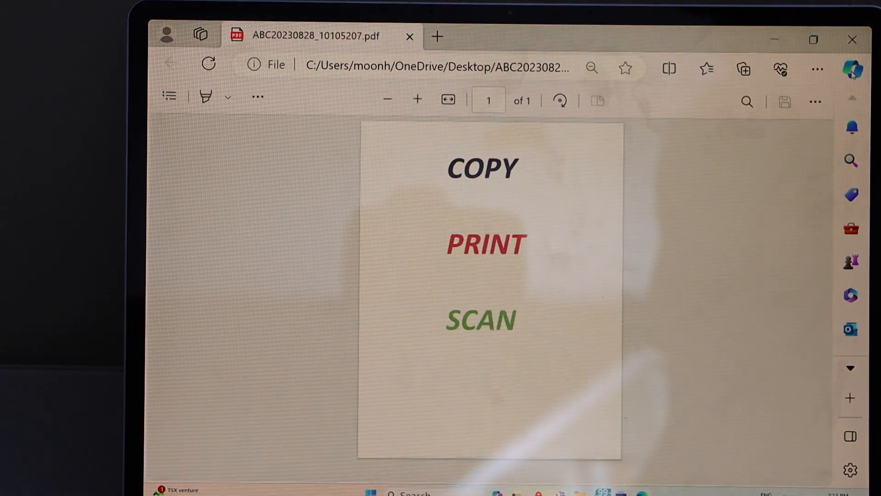
Print the COPY PRINT SCAN PDF from Edge to the ET9C934EE1ABDA PCL6 printer
{"action": "left_click", "coordinate": [816, 68]}
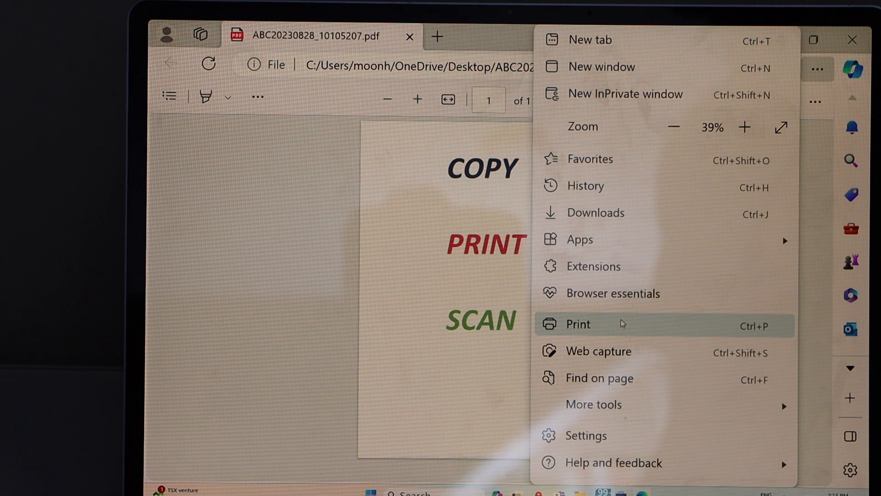
{"action": "left_click", "coordinate": [577, 324]}
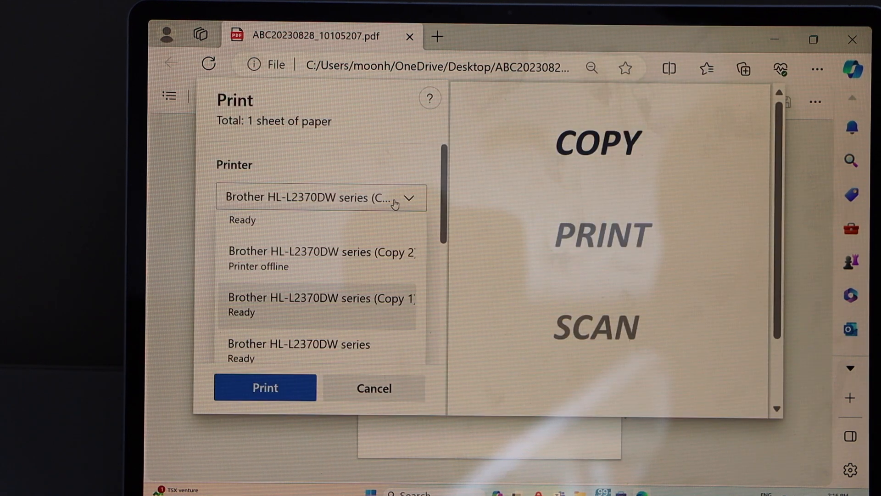
{"action": "scroll", "scroll_direction": "down", "scroll_amount": 3}
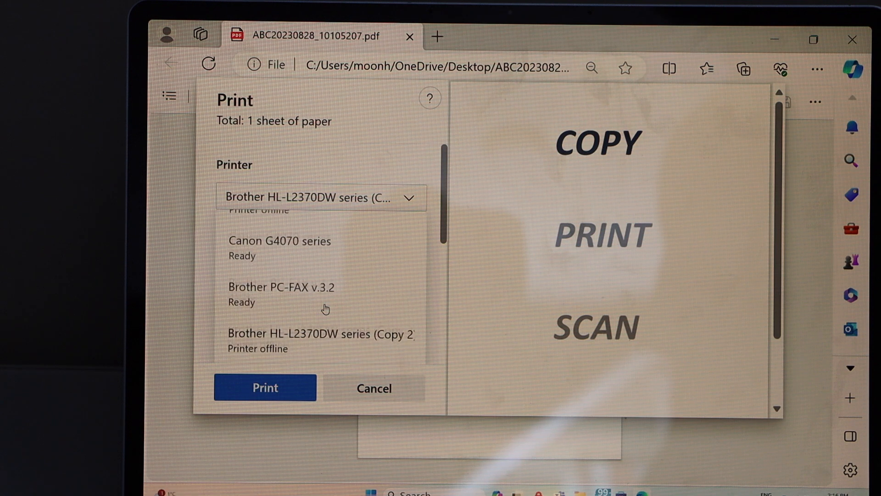
{"action": "scroll", "scroll_direction": "down", "scroll_amount": 3}
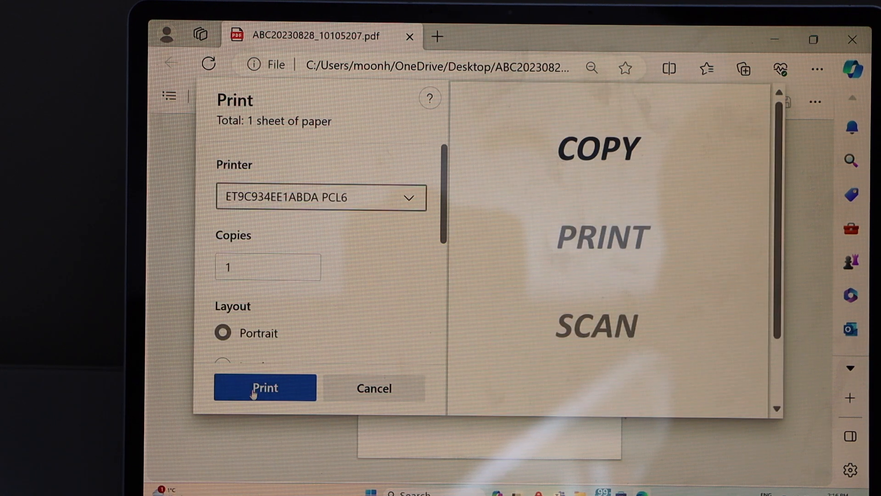
{"action": "left_click", "coordinate": [265, 388]}
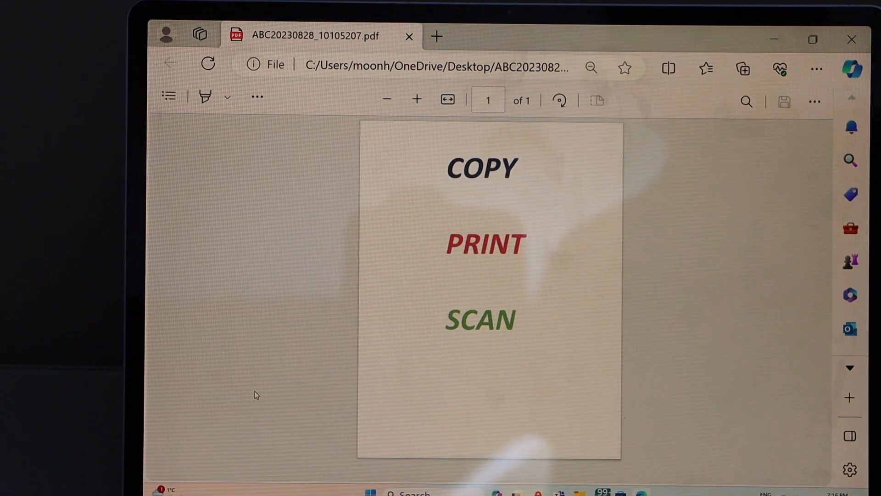